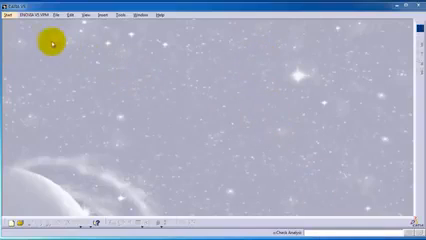
Start a new Assembly Design product from the Mechanical Design workbench list
click(8, 17)
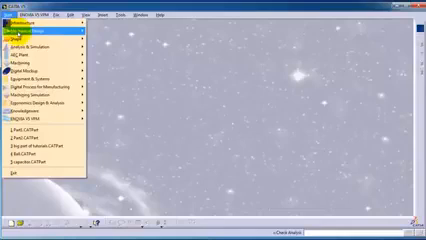
click(40, 33)
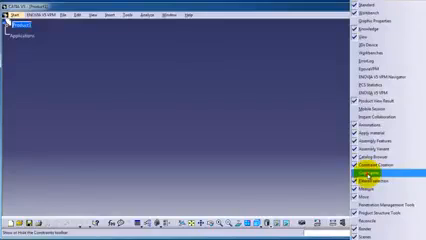
Enable another assembly toolbar such as Constraint Creation or Product Structure Tools
click(382, 168)
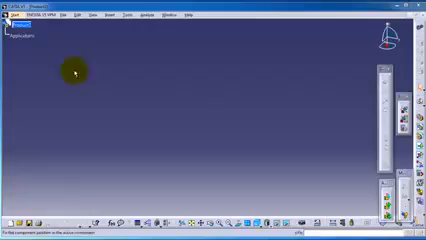
Select the top-level Product1 node in the specification tree
click(16, 20)
text(Whole Lighter Project)
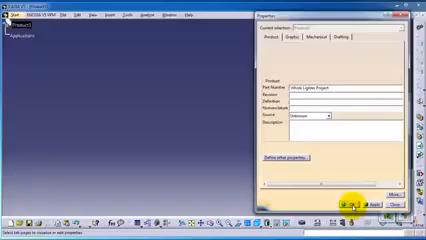
Confirm 'Whole Lighter Project' as the product's part number in Properties
click(350, 207)
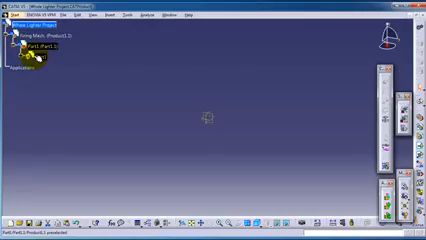
Expand Part1 in the tree and right-click its part node for options
click(12, 54)
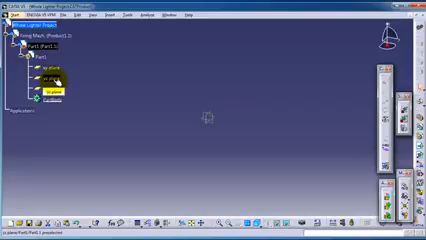
click(20, 45)
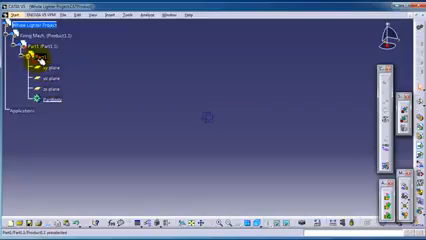
right_click(45, 48)
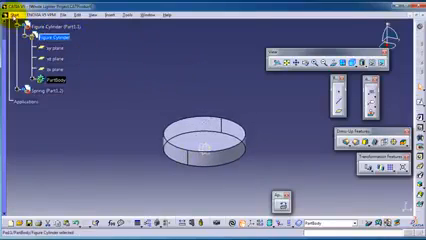
Double-click the top product to return to Assembly Design
click(15, 15)
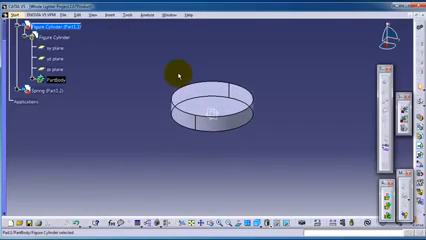
mouse_move(285, 53)
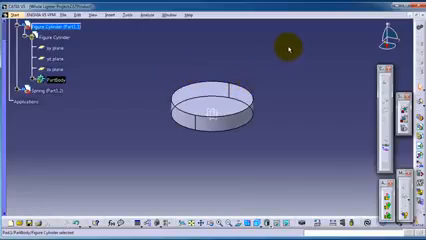